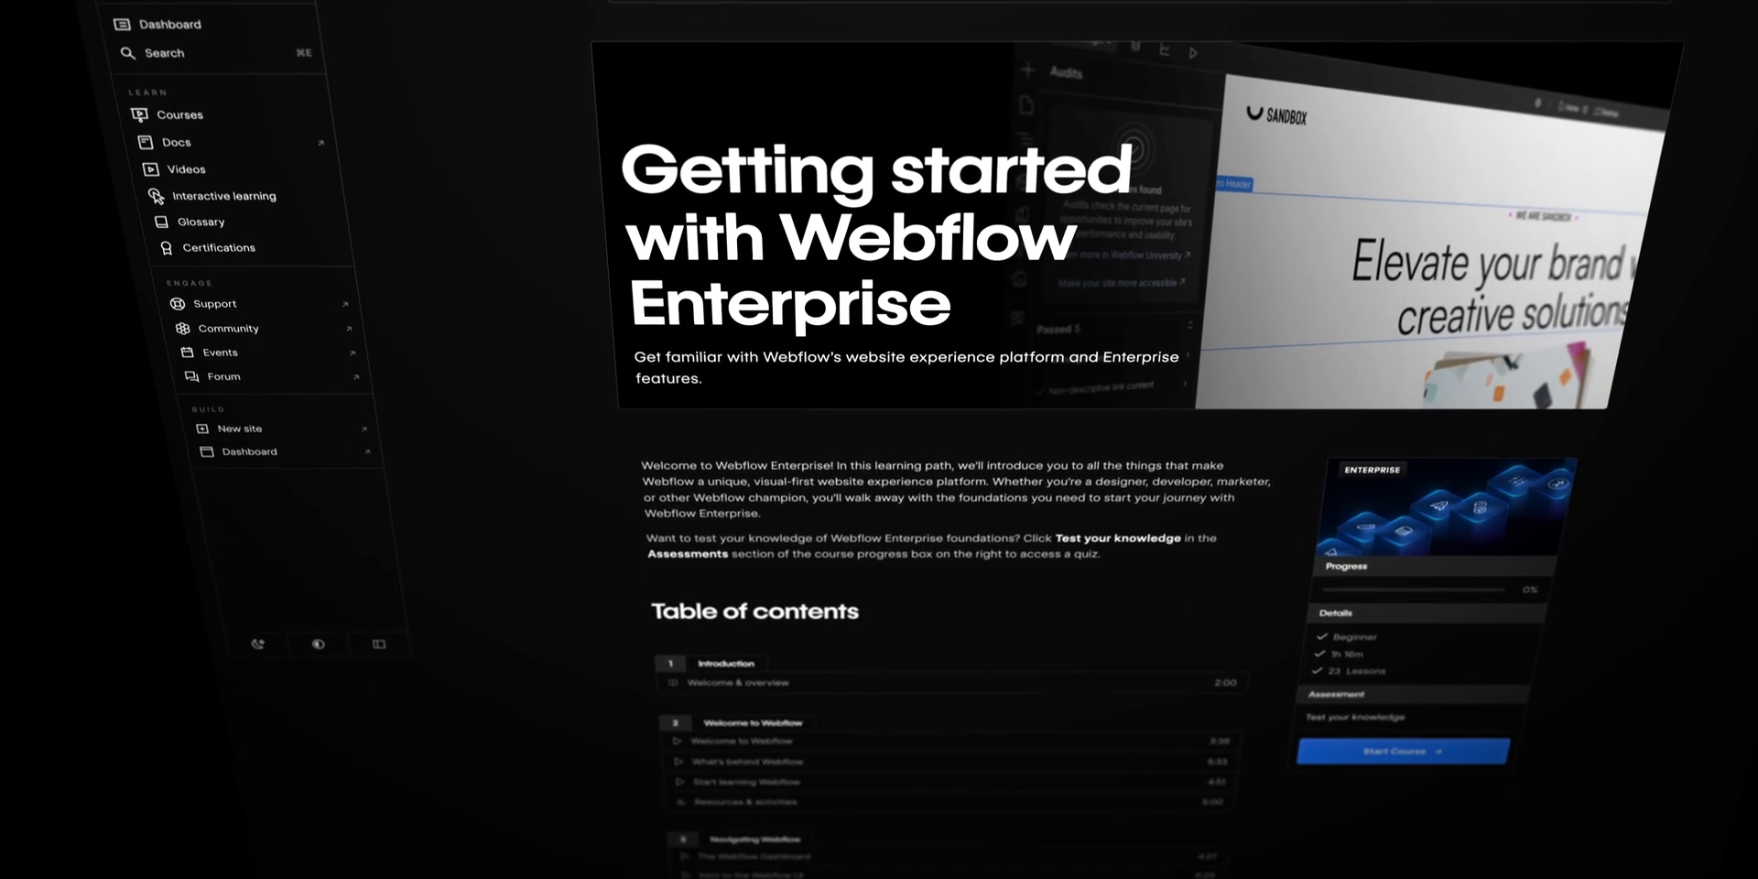
- Scroll the course overview and reach the sample Designer page with the empty component slot
scroll("down", 3)
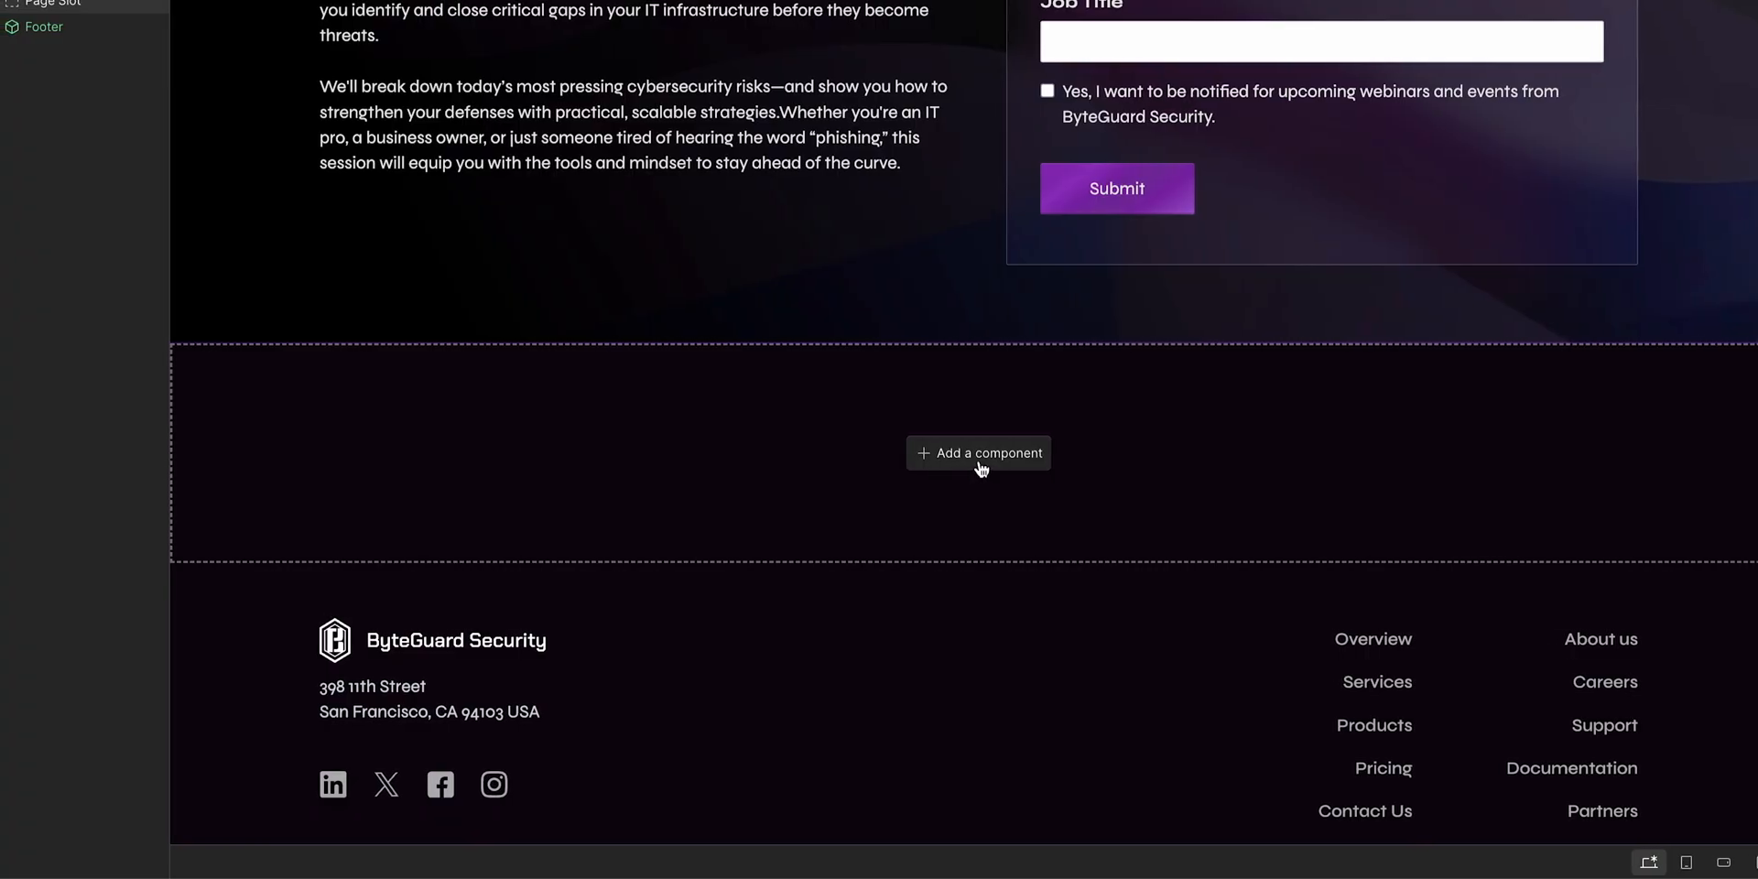
left_click(978, 452)
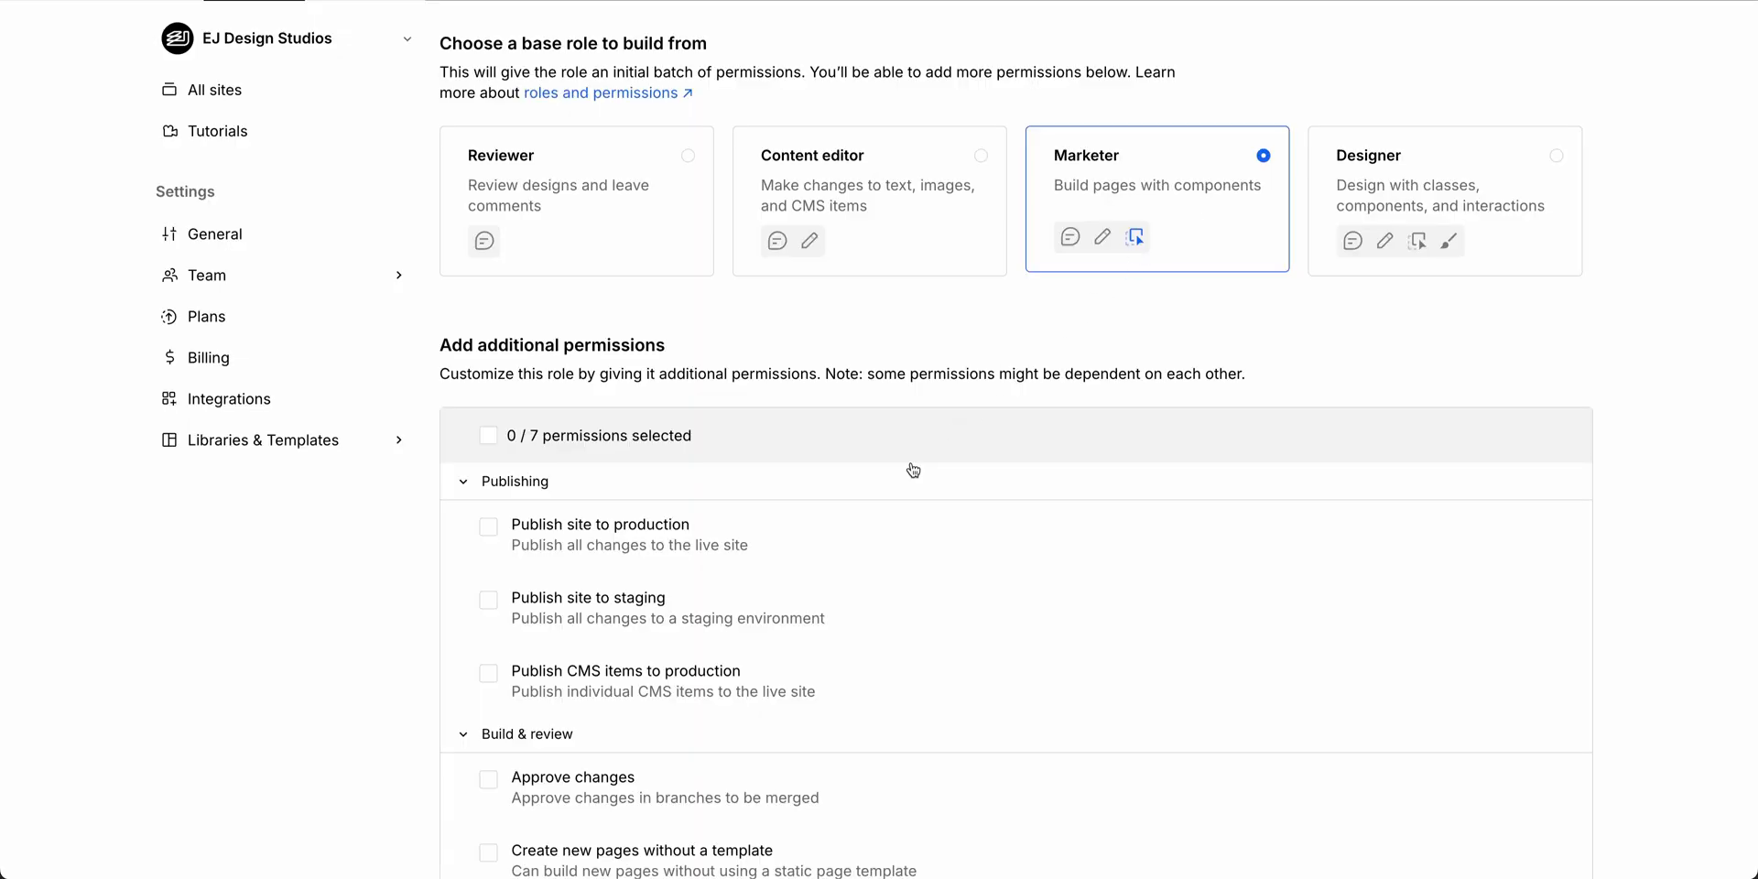
- Grant the Marketer-based role 'Publish site to staging' and 'Publish CMS items to production', then view Publish
left_click(488, 672)
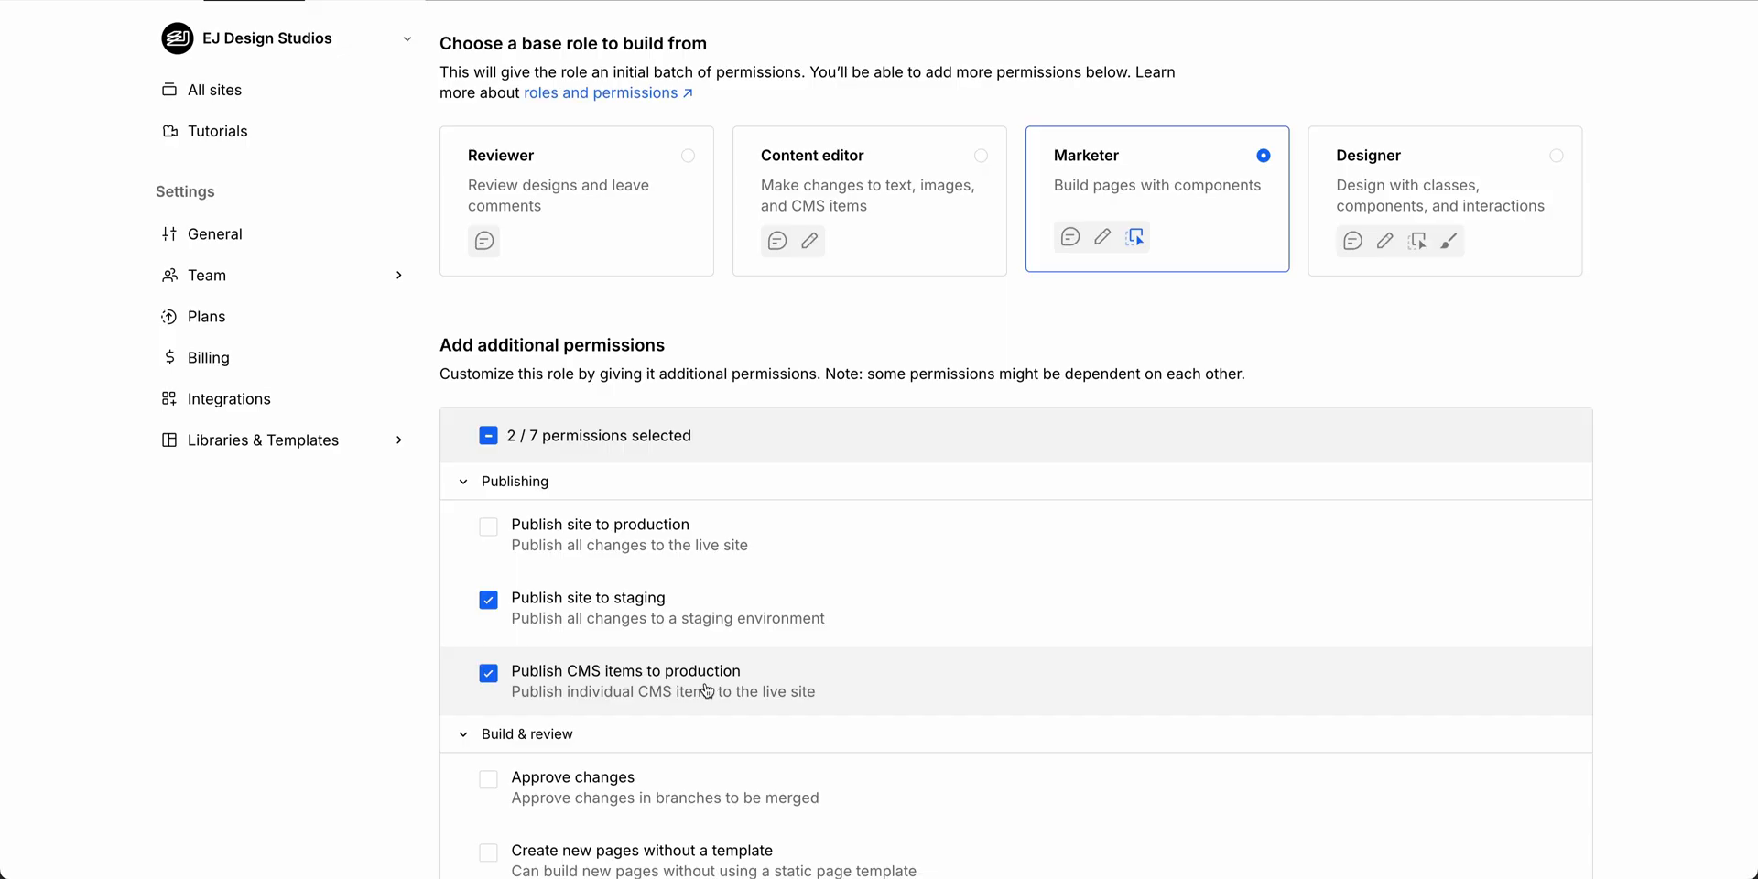
left_click(1423, 31)
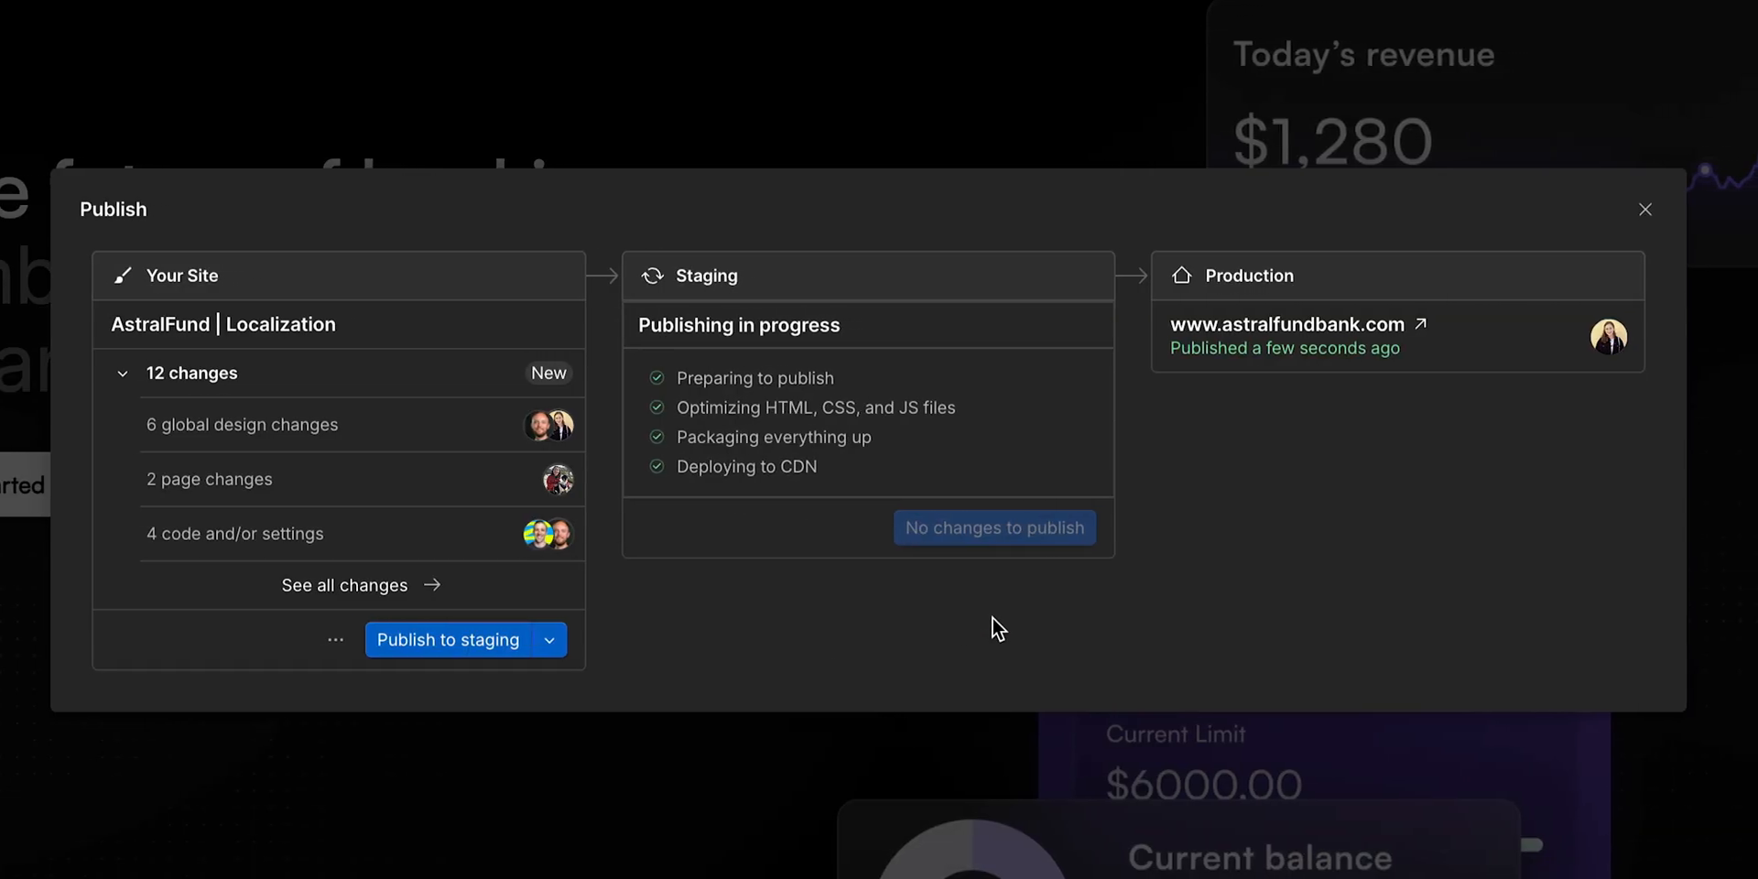
- Reach the 'Test your knowledge' quiz start page from the completed course lesson list
left_click(1644, 209)
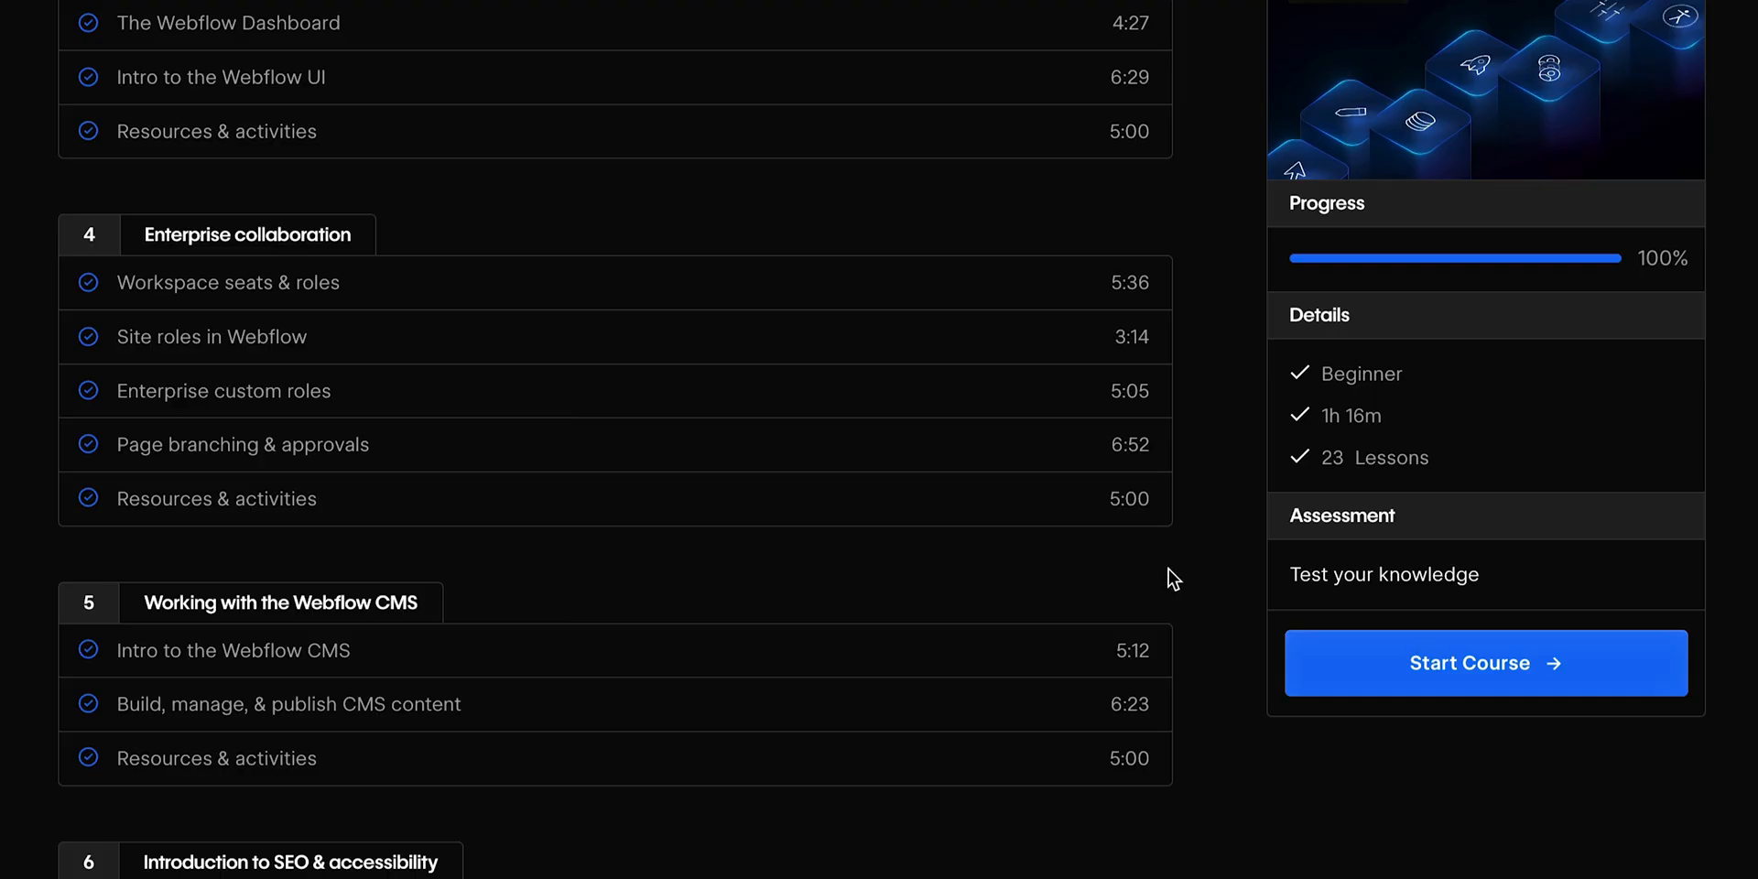
left_click(1384, 573)
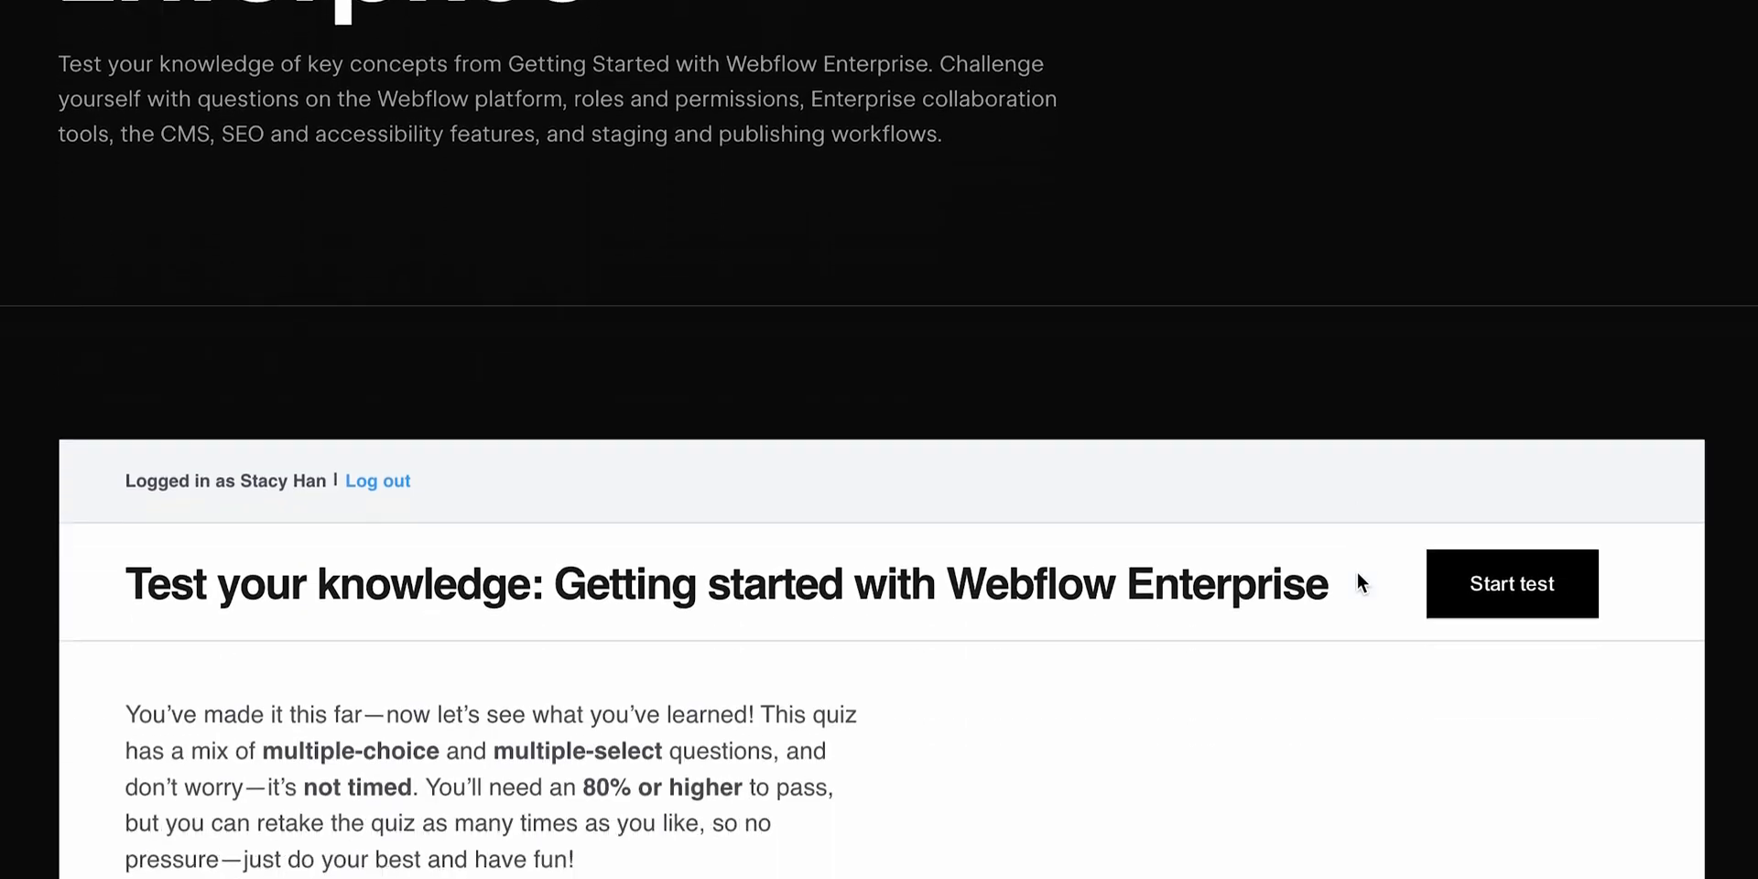